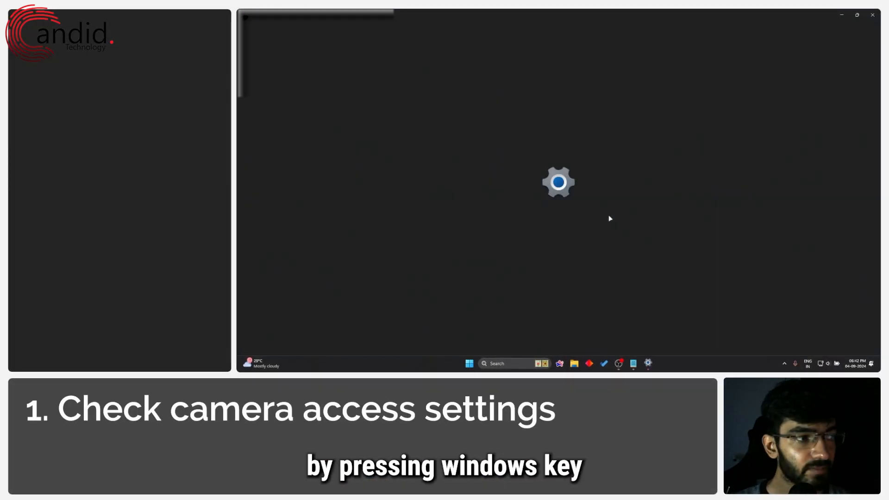
Search Settings for 'camera' and go to Camera privacy settings.
key("win+i")
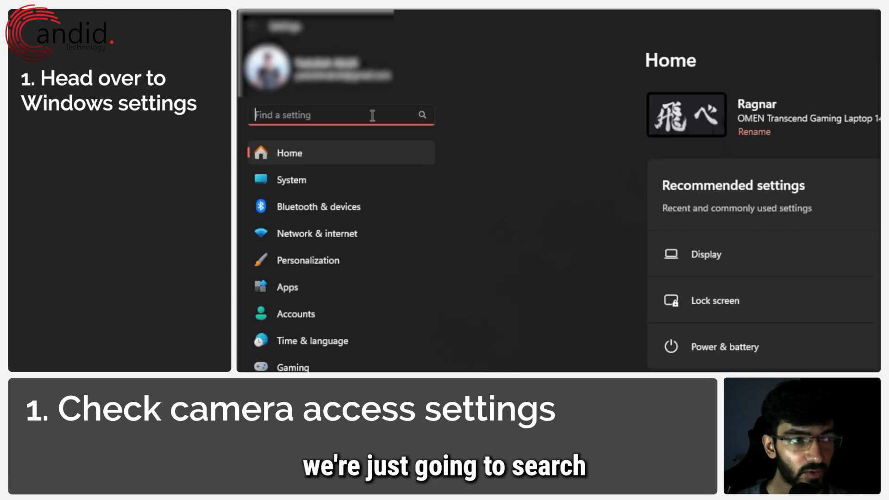
type("camera")
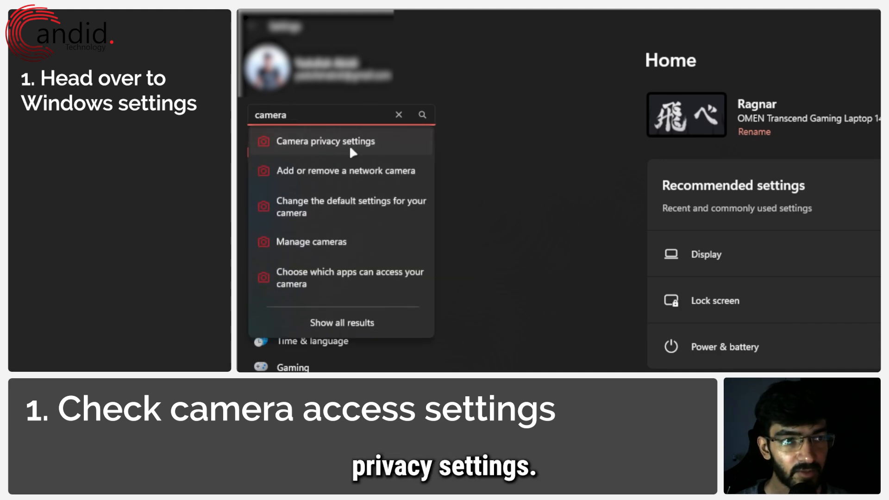
left_click(324, 141)
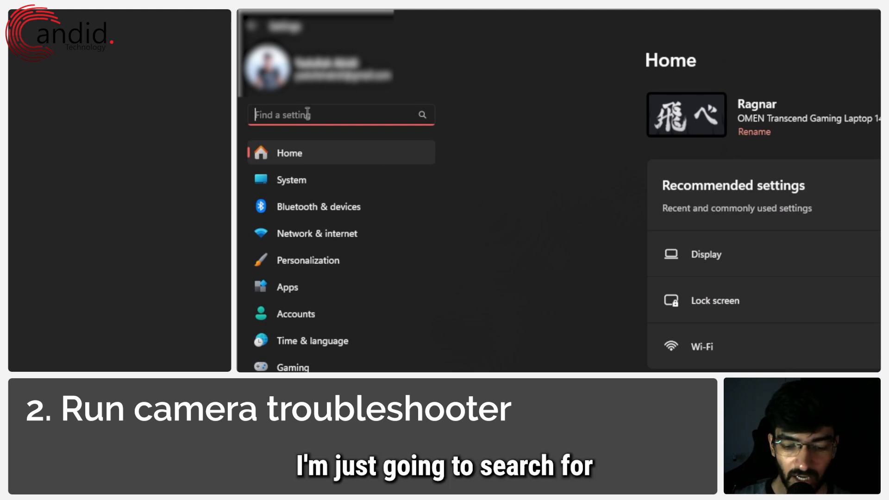
Search 'troubleshoot' and reach Other troubleshooters listing the Camera troubleshooter.
type("troubels")
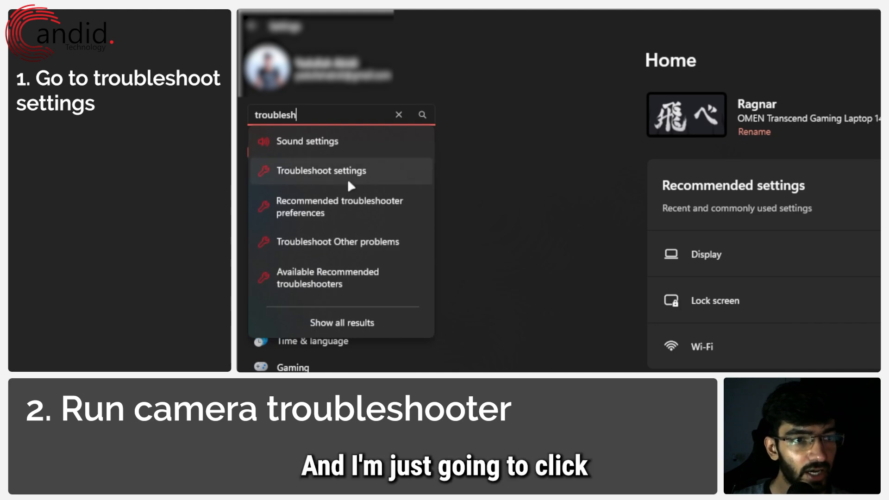
left_click(320, 171)
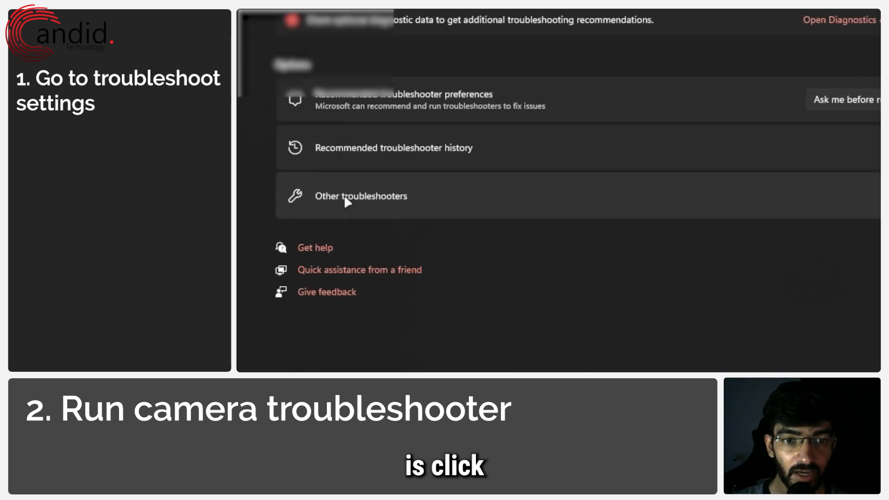
left_click(361, 195)
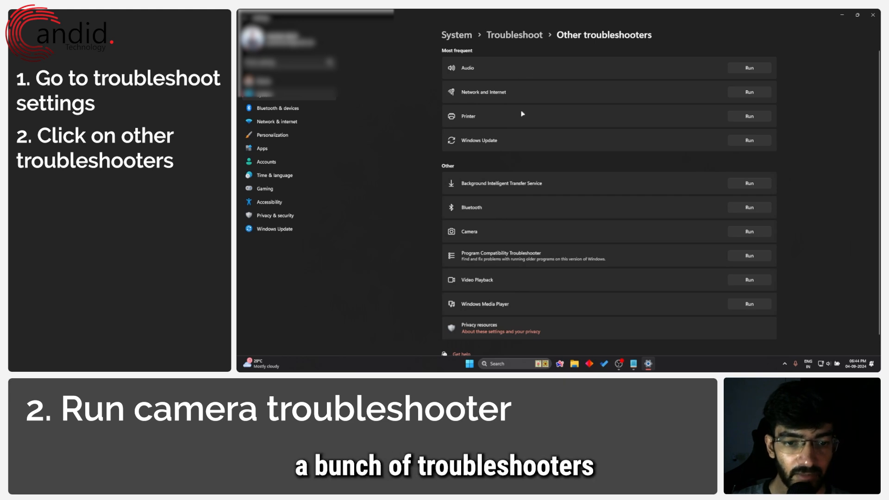
scroll("down", 3)
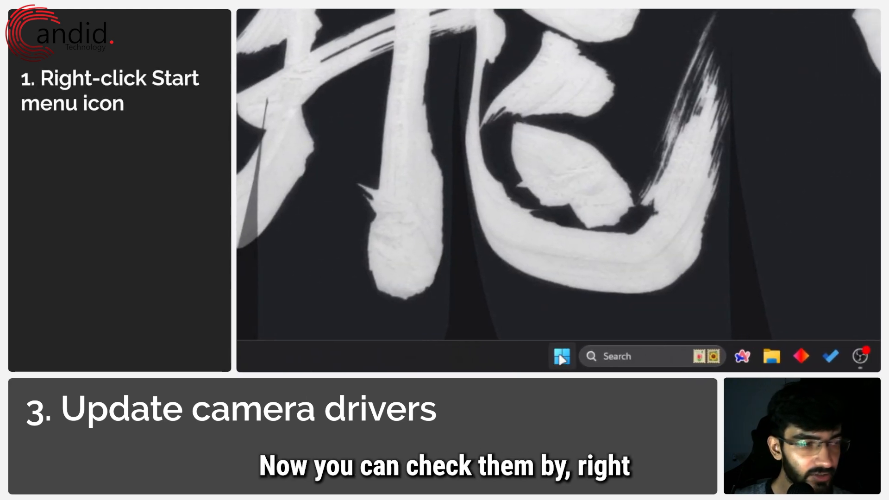
Launch Device Manager from the Start menu and expand the Cameras category.
right_click(561, 356)
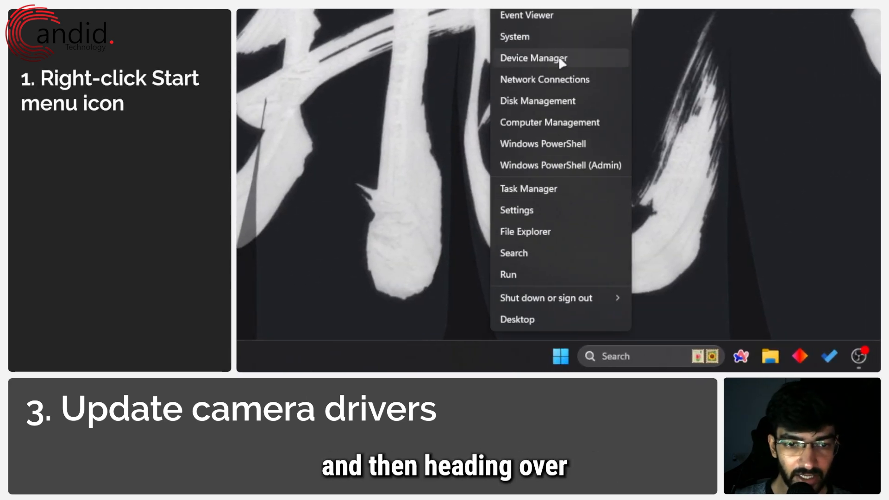
left_click(532, 57)
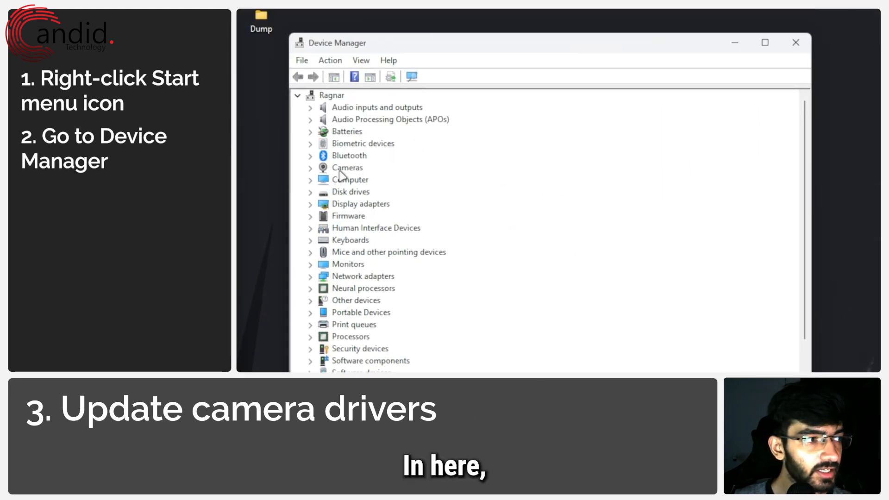
double_click(346, 168)
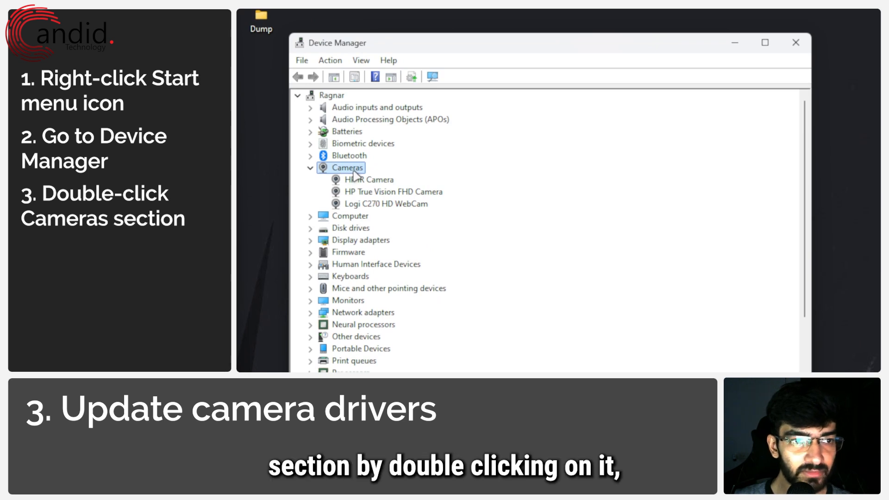
Check the HP IR, HP True Vision FHD and Logi C270 camera entries.
left_click(368, 179)
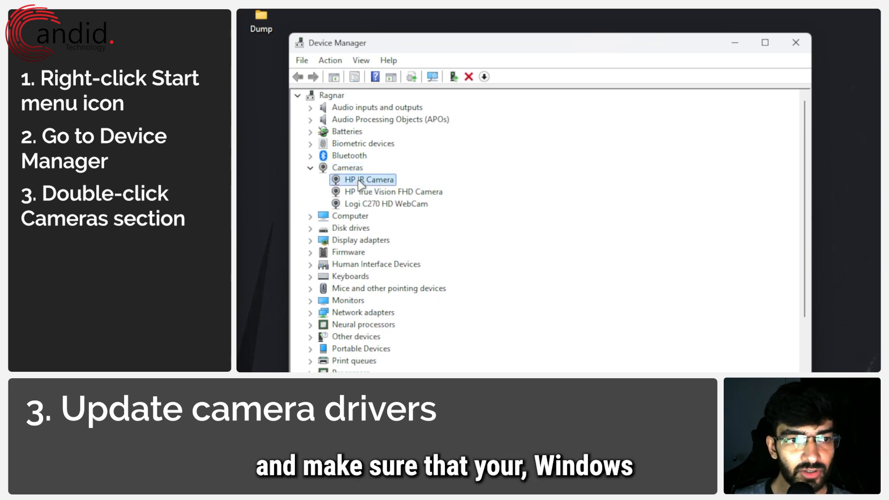
left_click(391, 192)
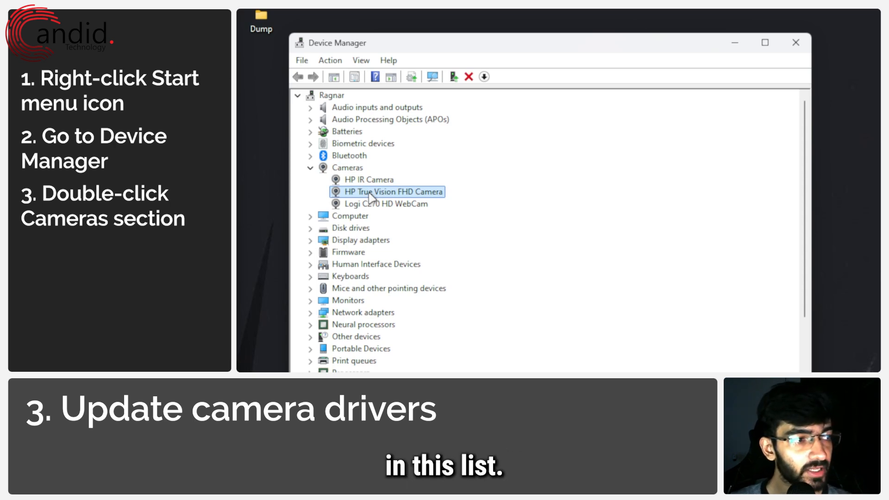
left_click(368, 180)
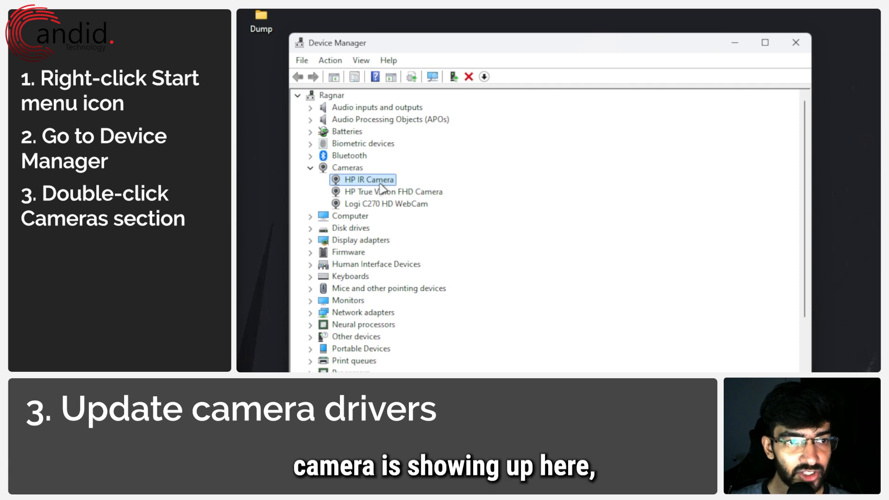
left_click(391, 191)
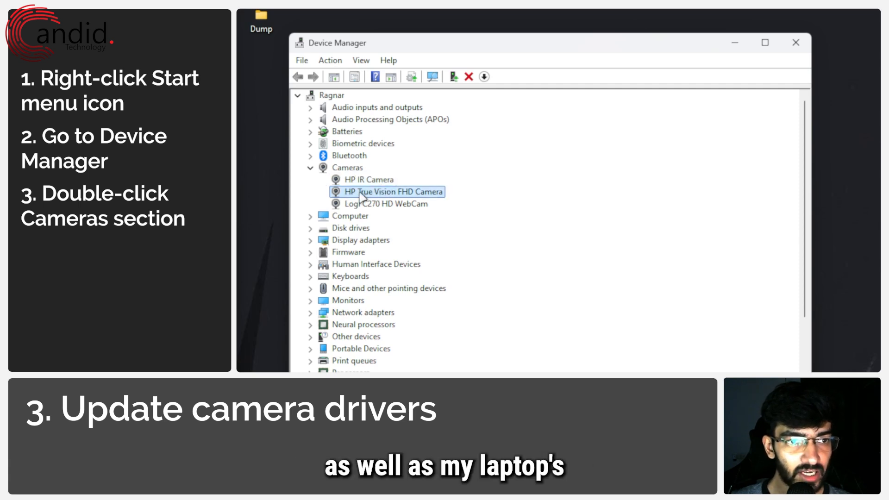
left_click(387, 204)
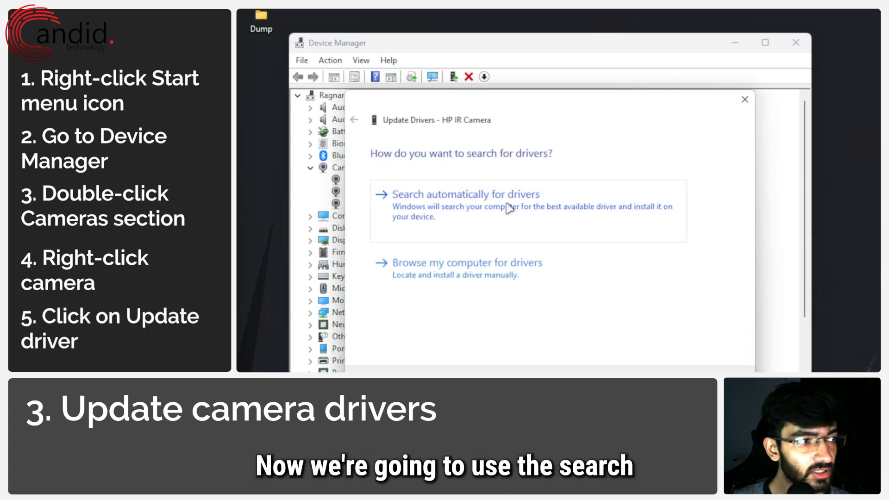
mouse_move(527, 206)
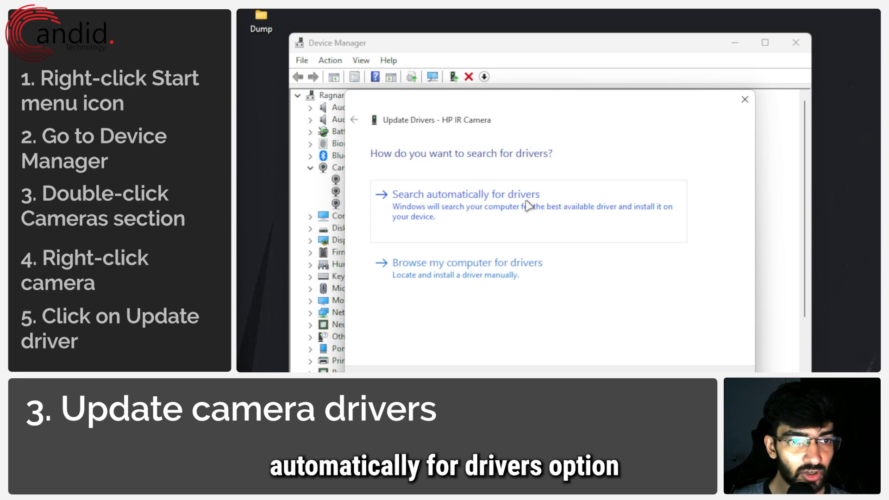
Let Windows search automatically for the best HP IR Camera driver.
left_click(464, 193)
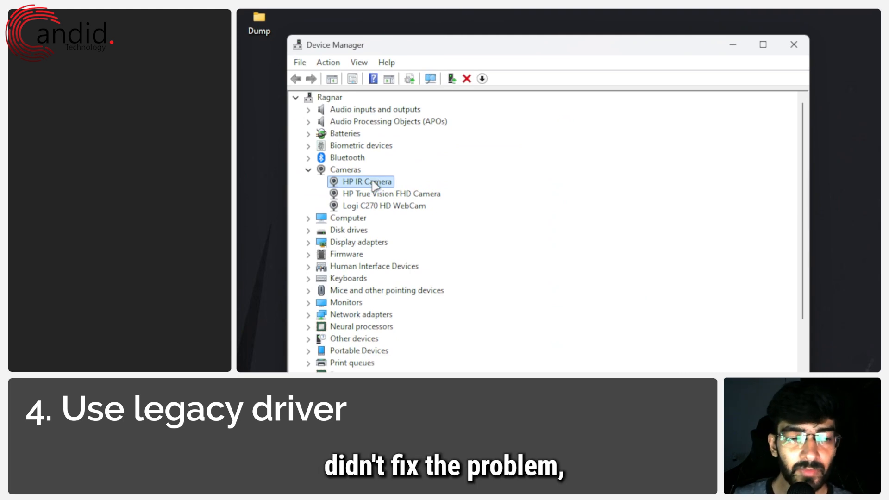
right_click(361, 181)
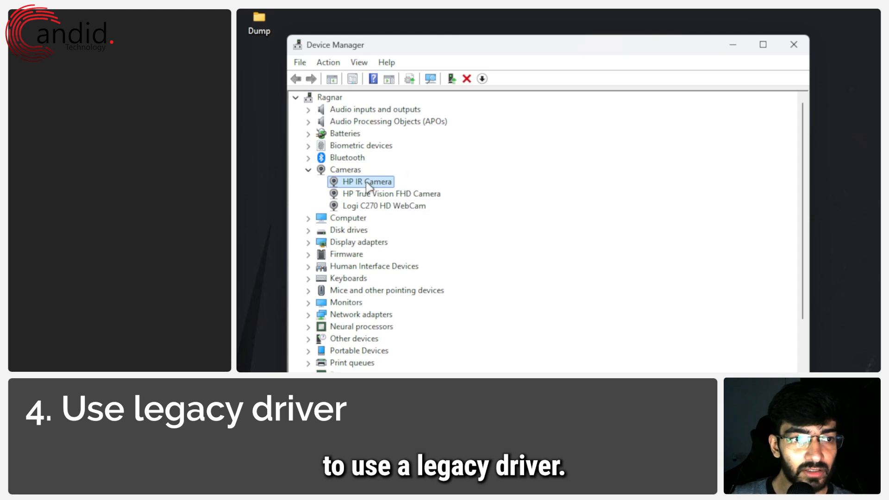
right_click(363, 182)
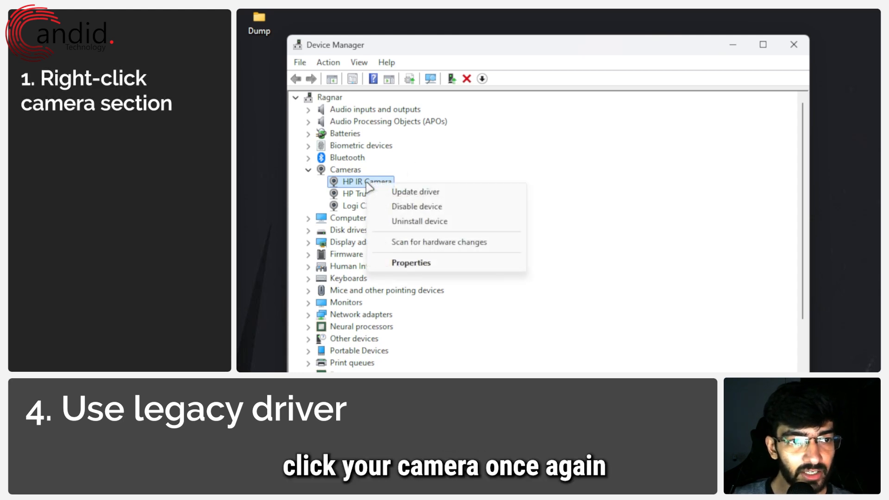
left_click(411, 262)
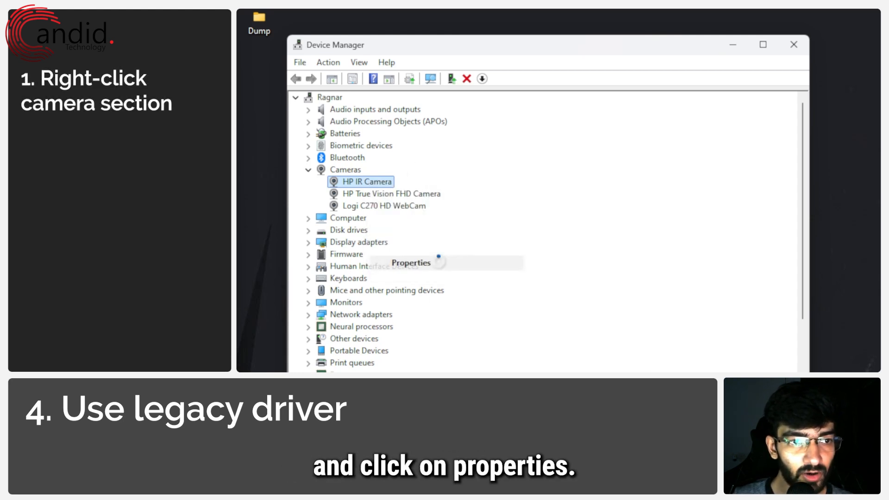
left_click(410, 262)
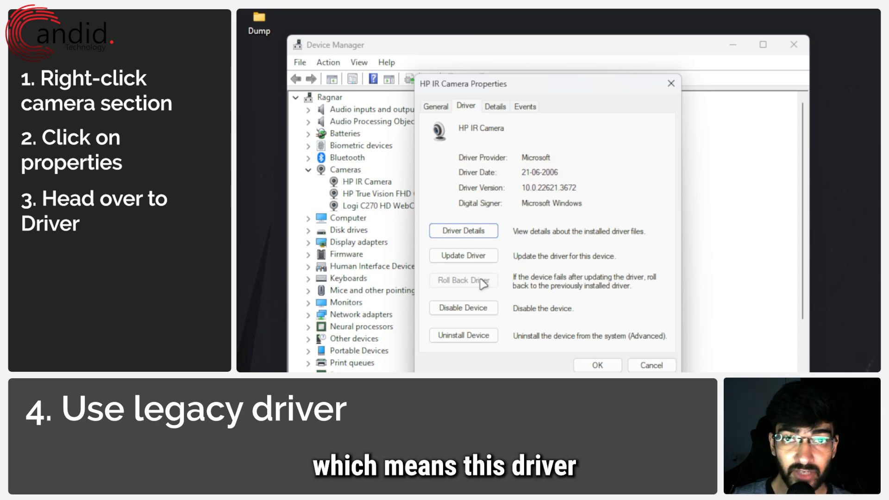
mouse_move(486, 281)
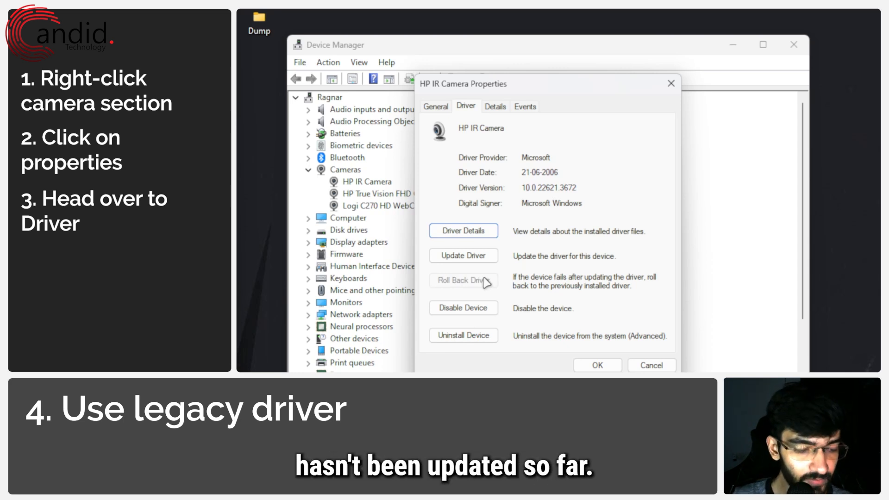
left_click(596, 365)
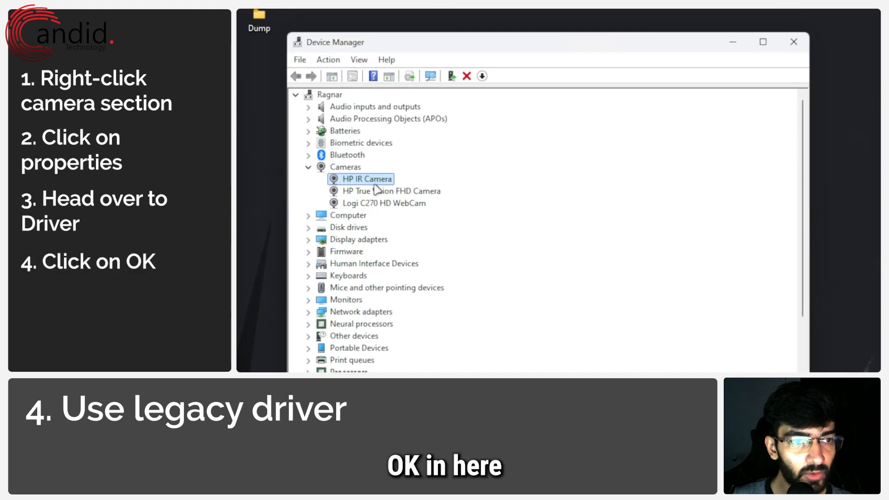
Pick the generic USB Video Device driver for the HP IR Camera from the compatible list.
right_click(367, 178)
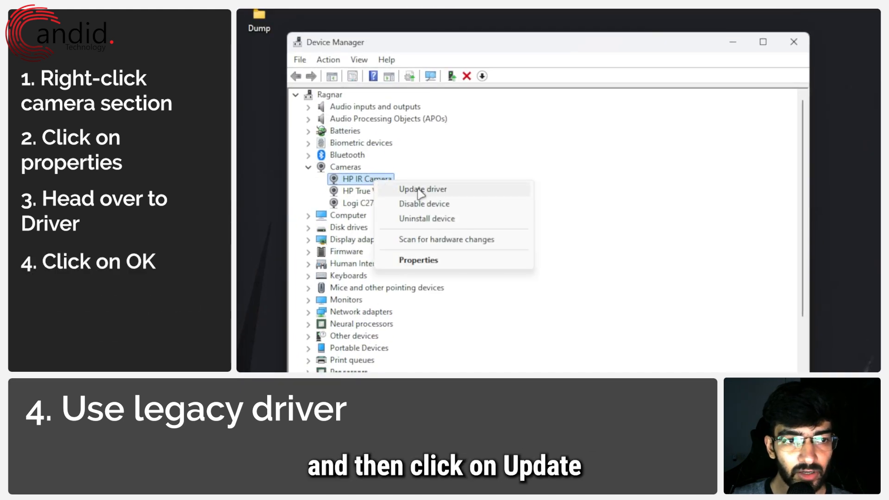
left_click(422, 189)
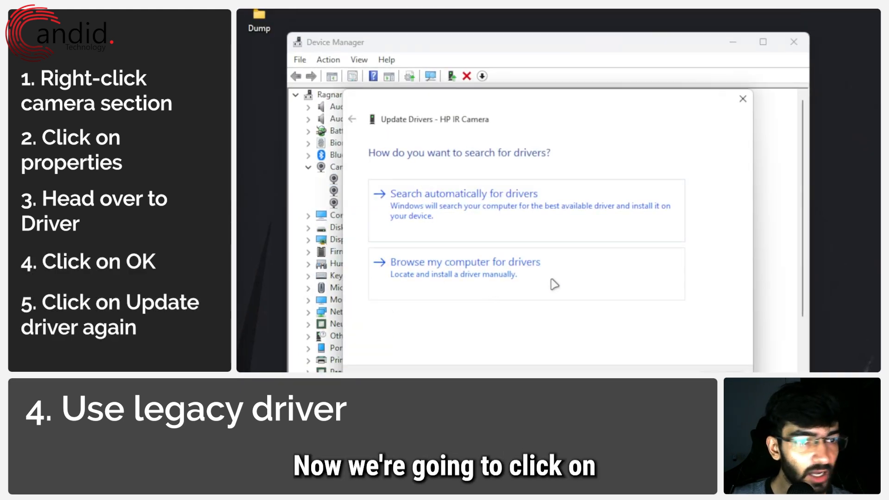
left_click(465, 262)
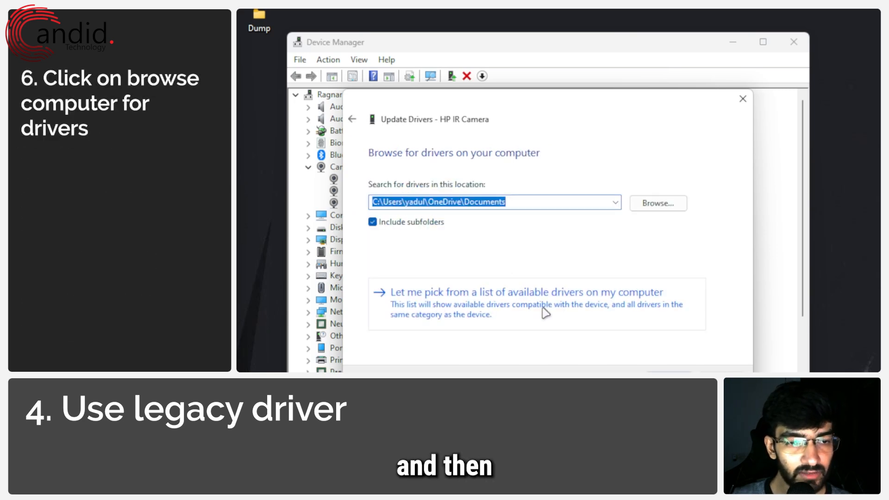
left_click(524, 292)
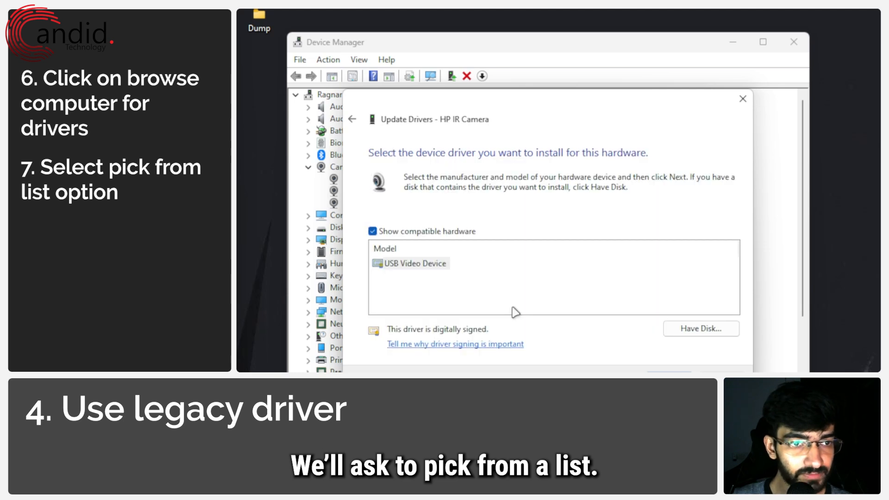
left_click(416, 263)
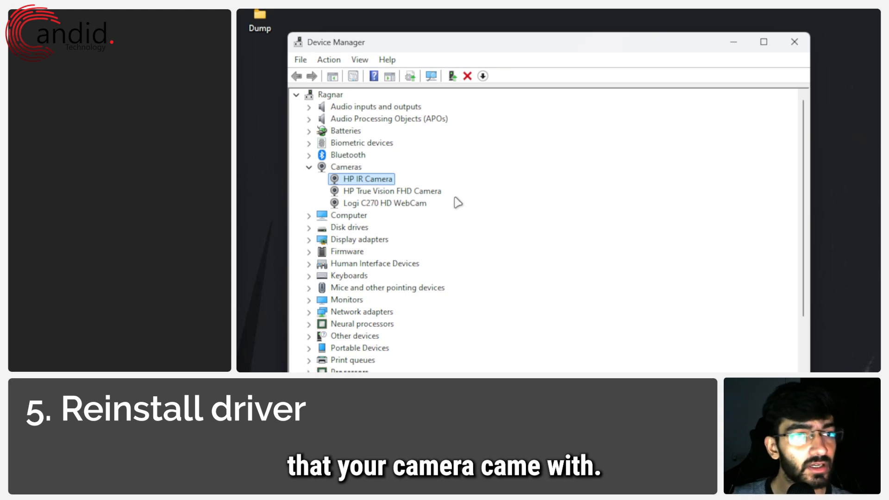
Start uninstalling the HP IR Camera, bringing up the uninstall warning.
right_click(367, 178)
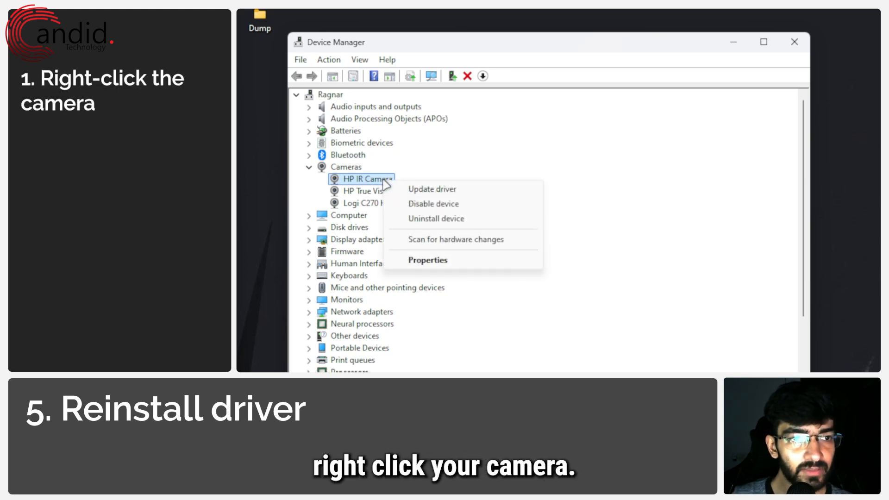
left_click(436, 219)
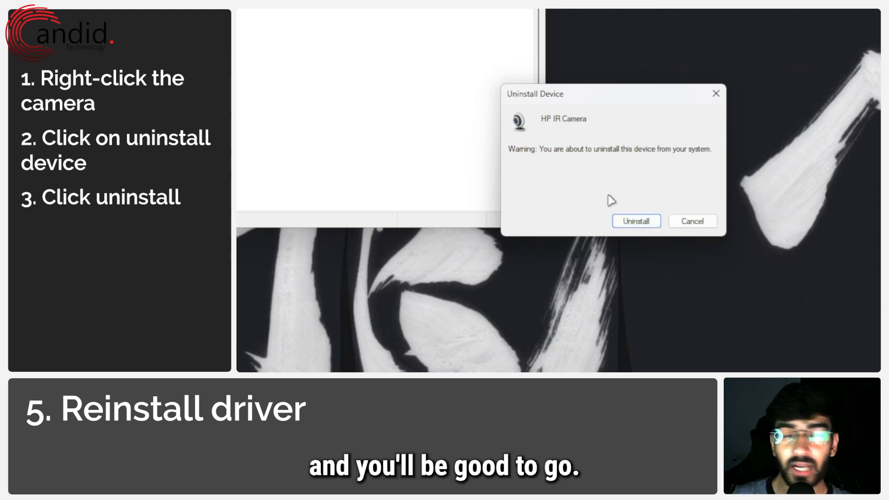
mouse_move(635, 199)
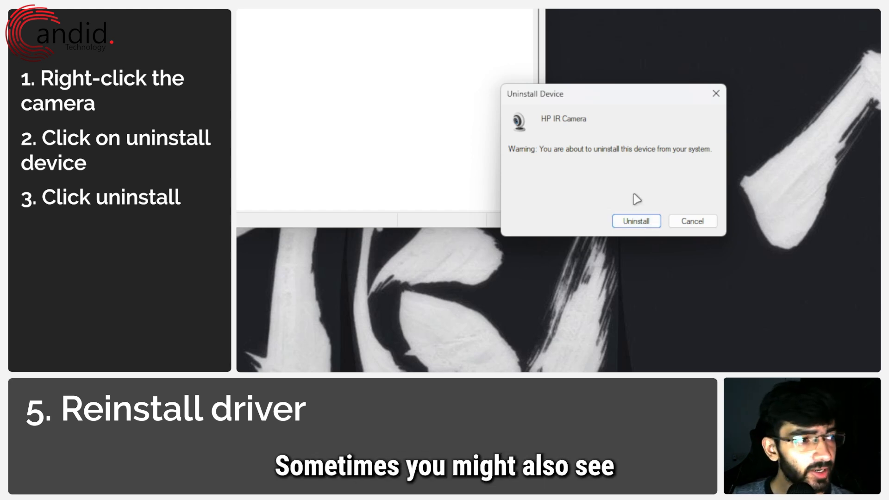